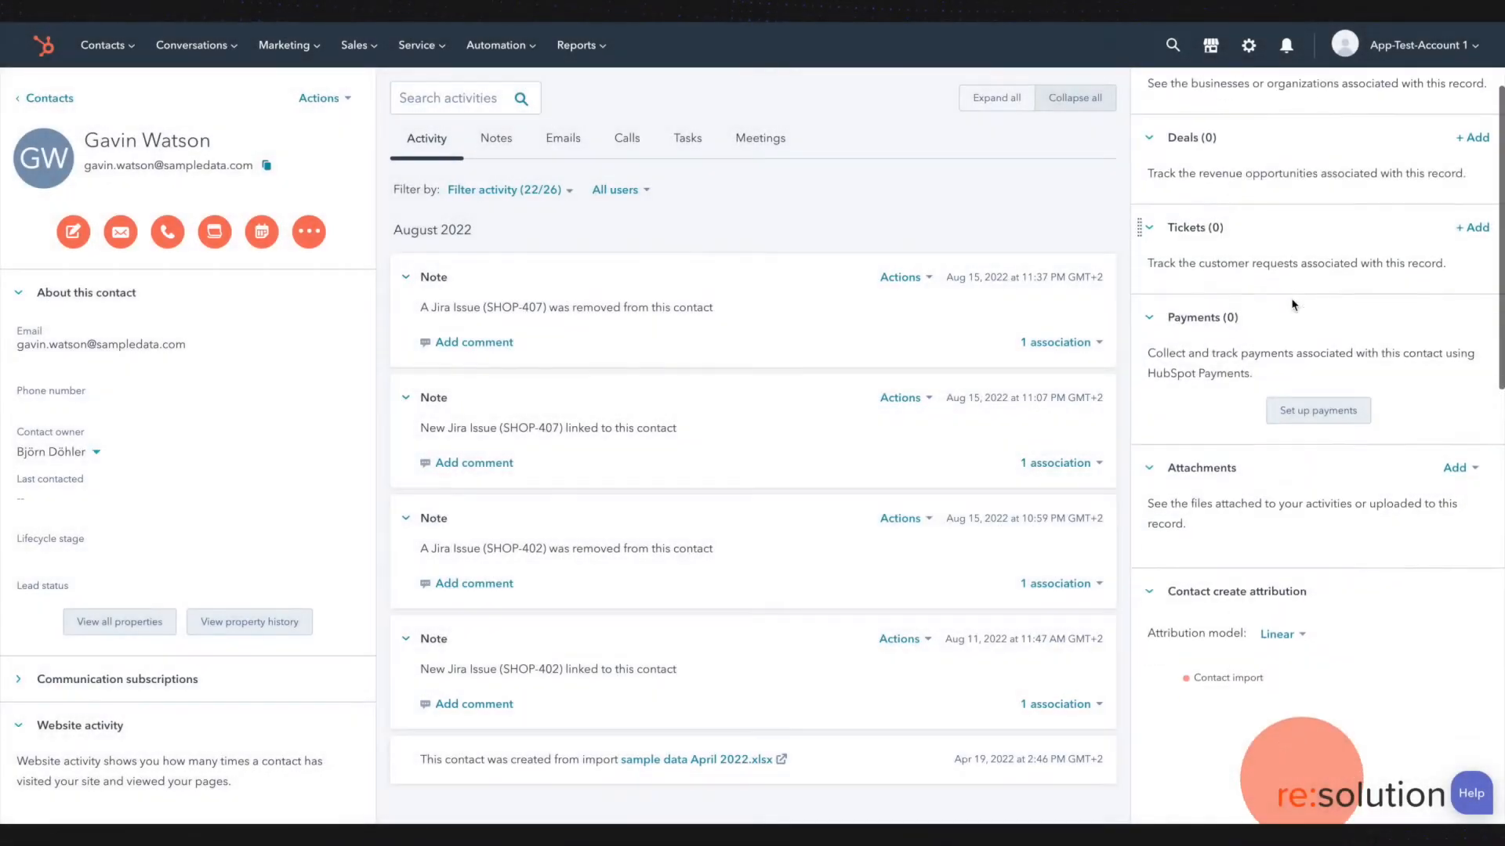
# Scroll the contact sidebar down to the Jira Issues card listing SHOP-402
pyautogui.scroll(-3)
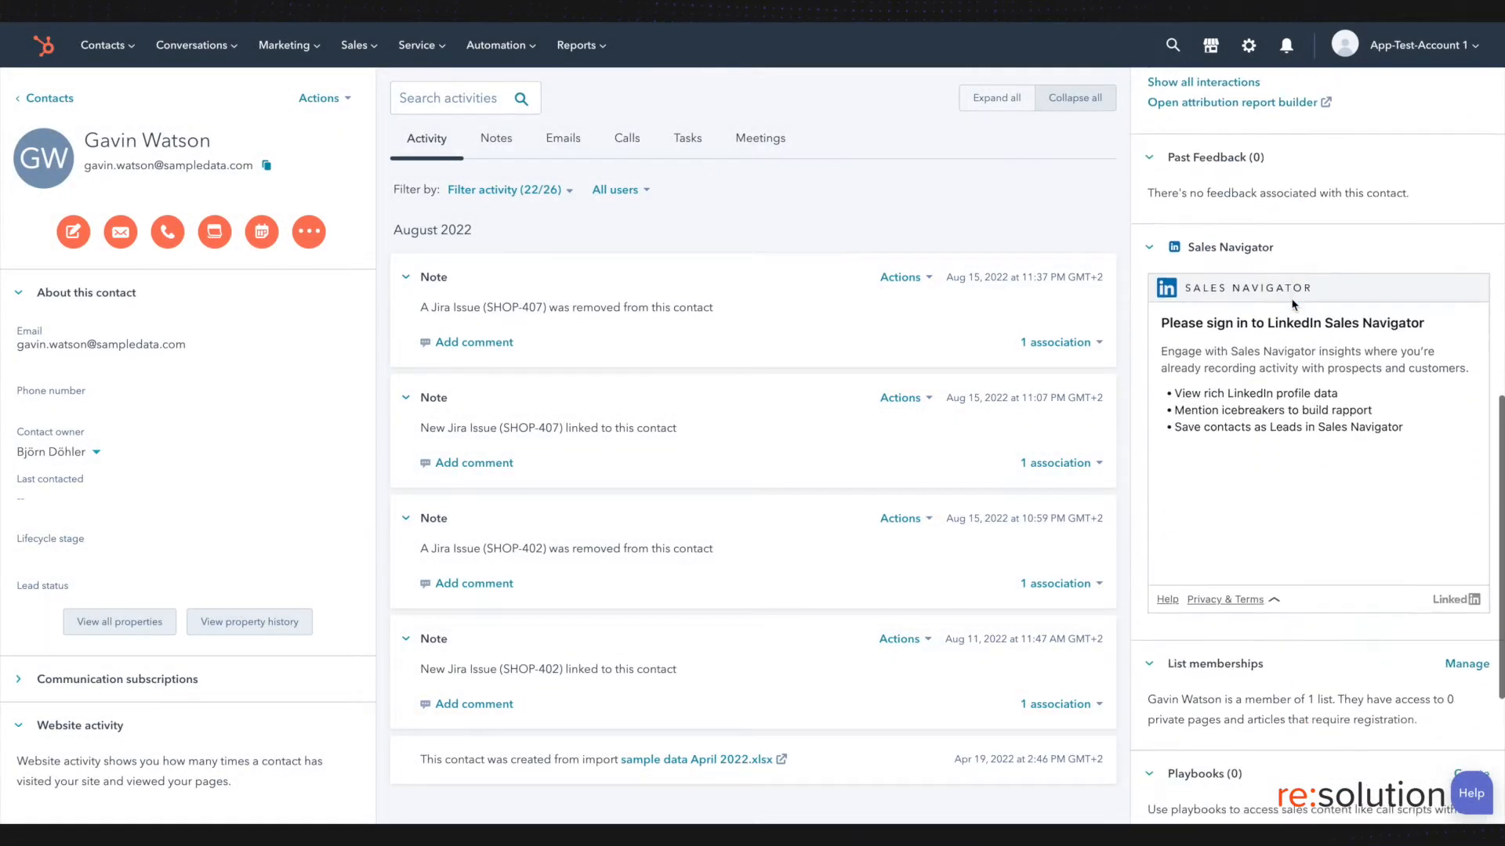
pyautogui.scroll(-3)
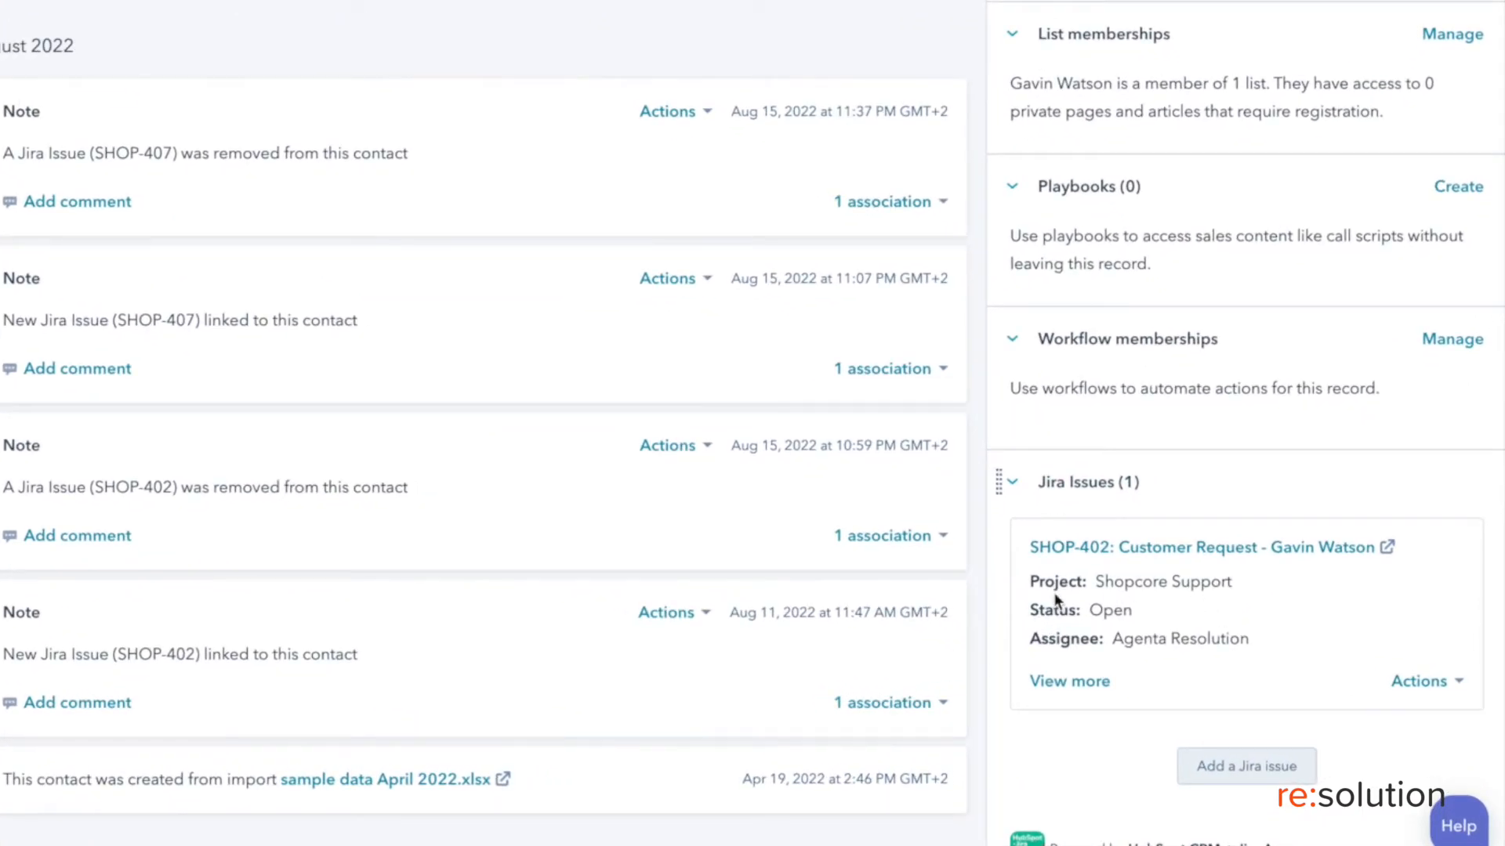
pyautogui.moveTo(1099, 619)
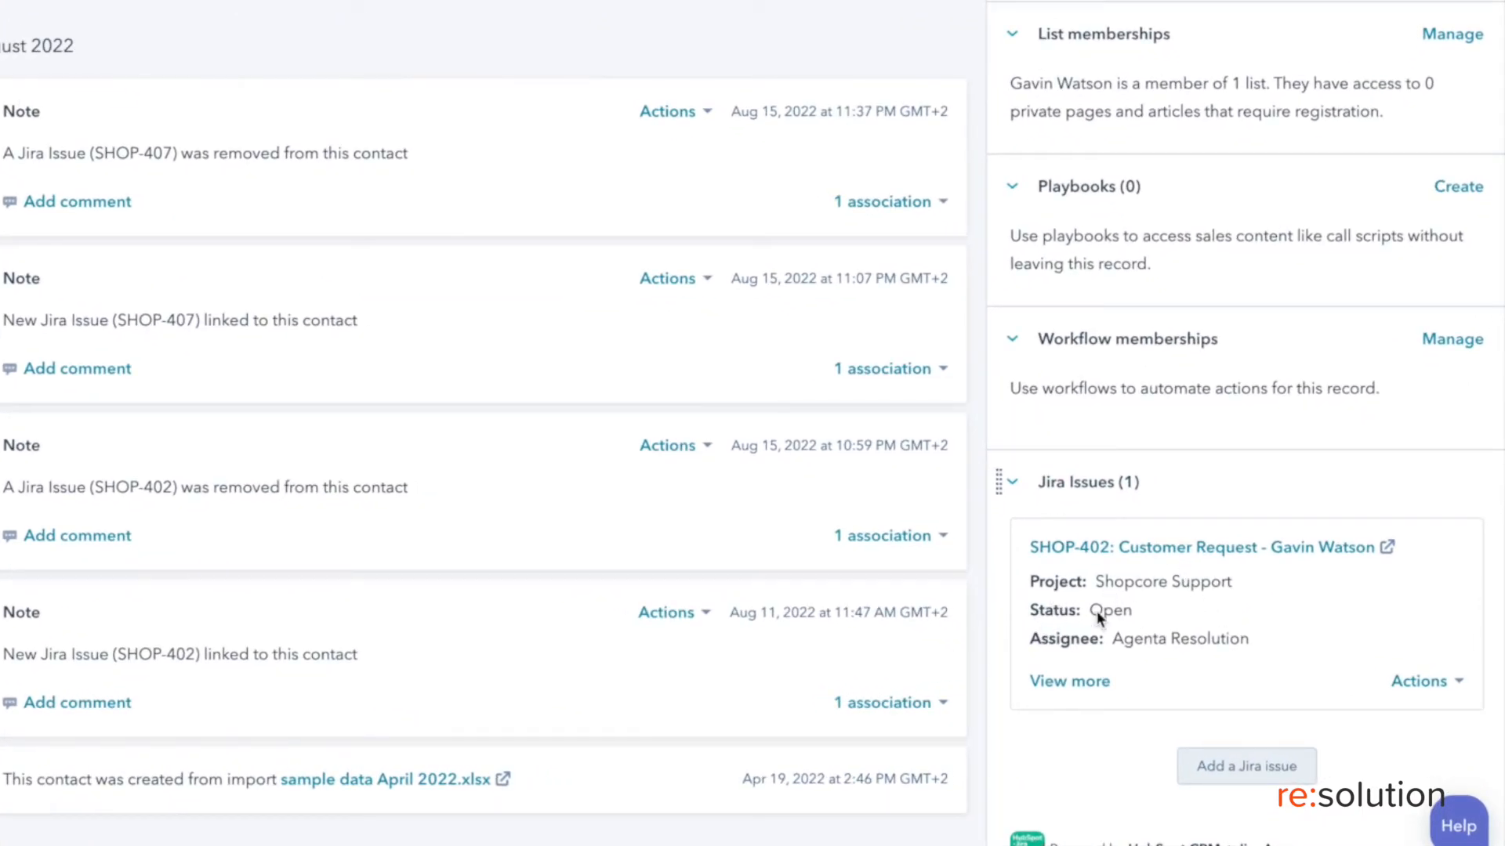
pyautogui.moveTo(1132, 632)
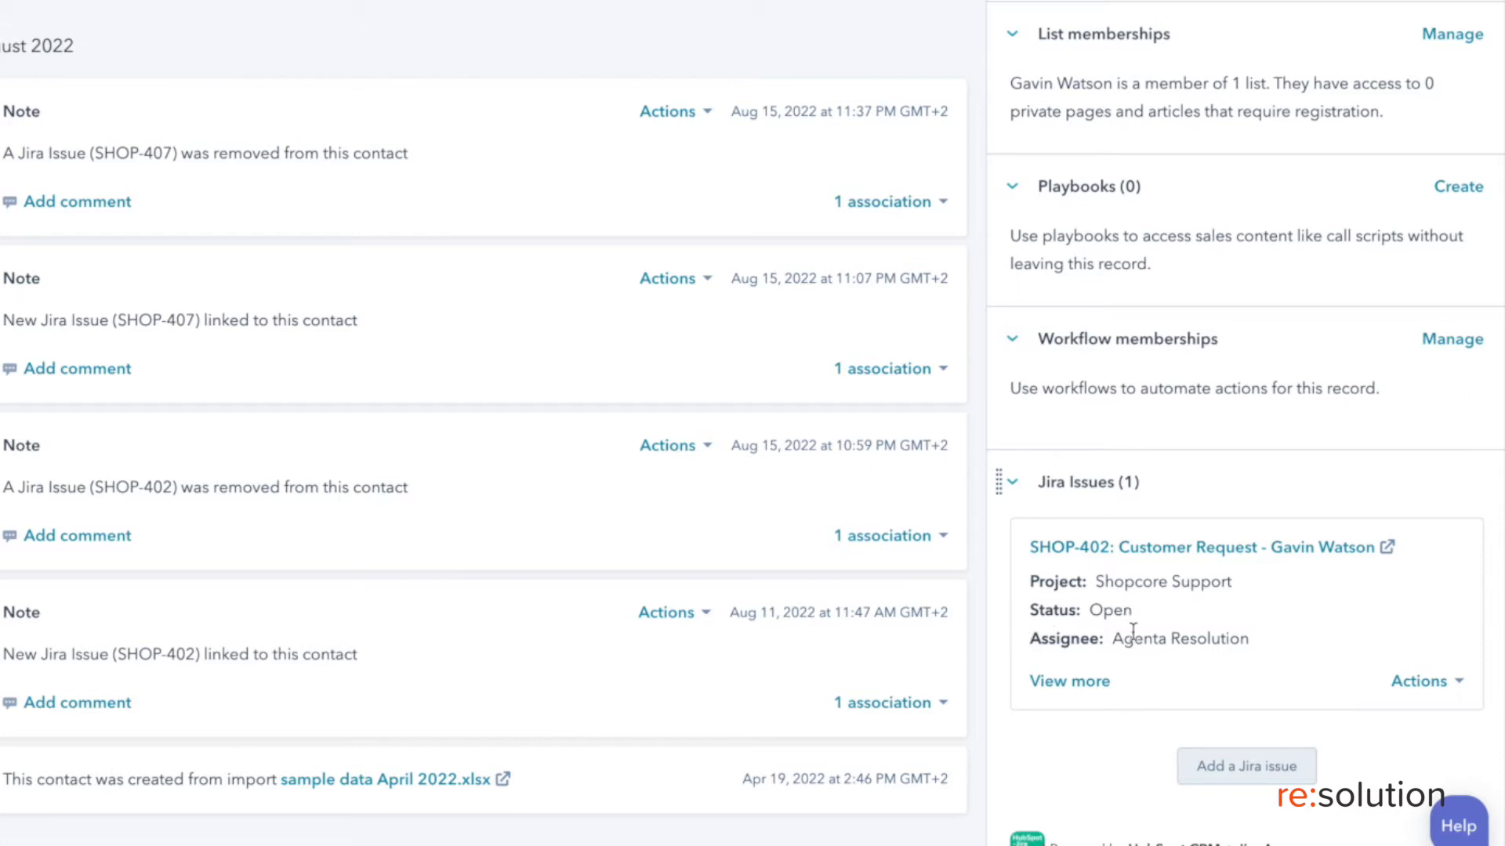
pyautogui.click(1069, 681)
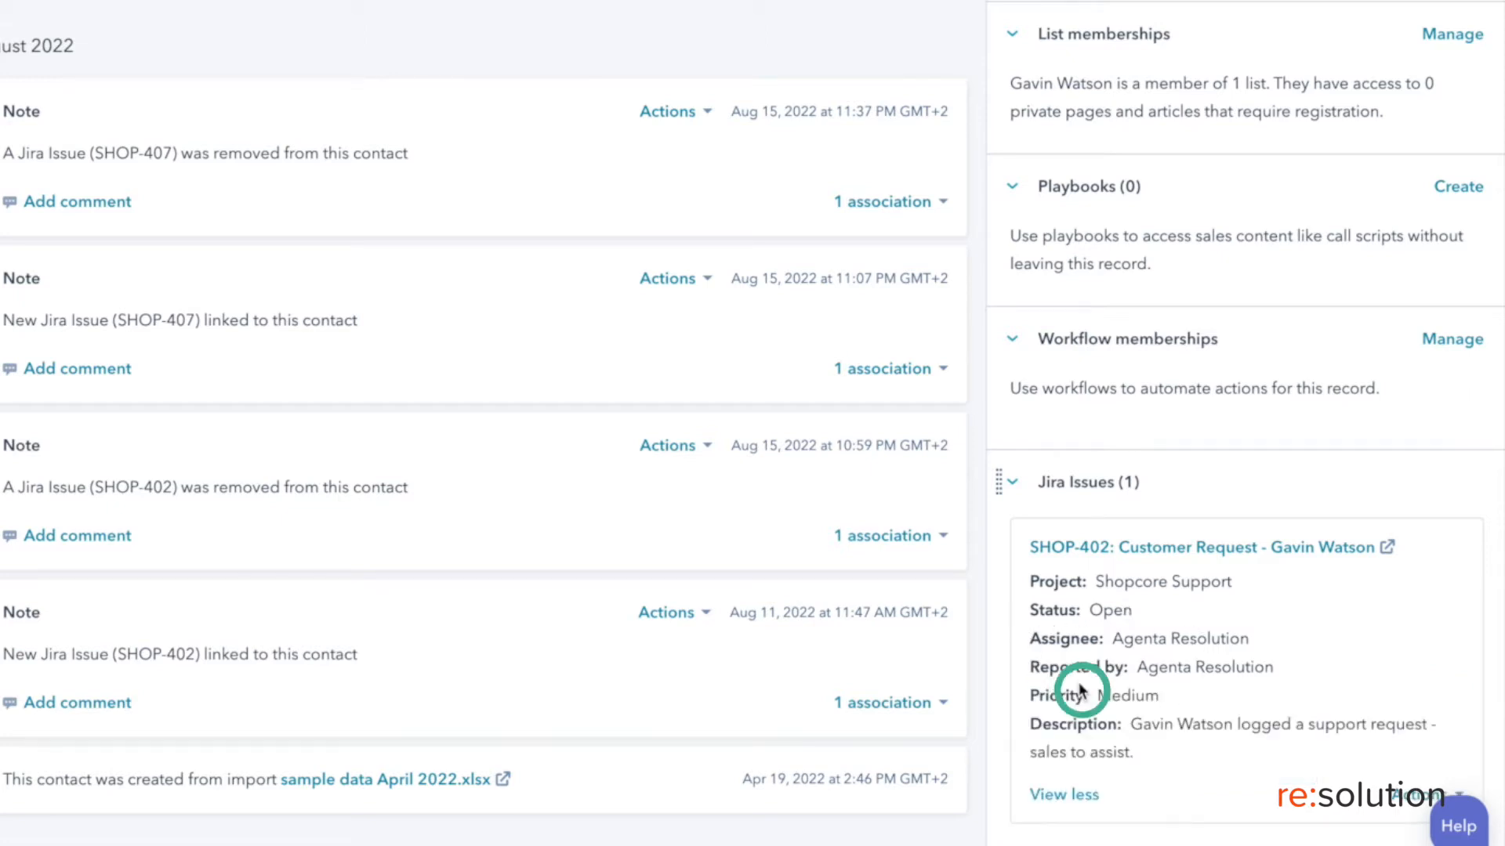
pyautogui.moveTo(1118, 693)
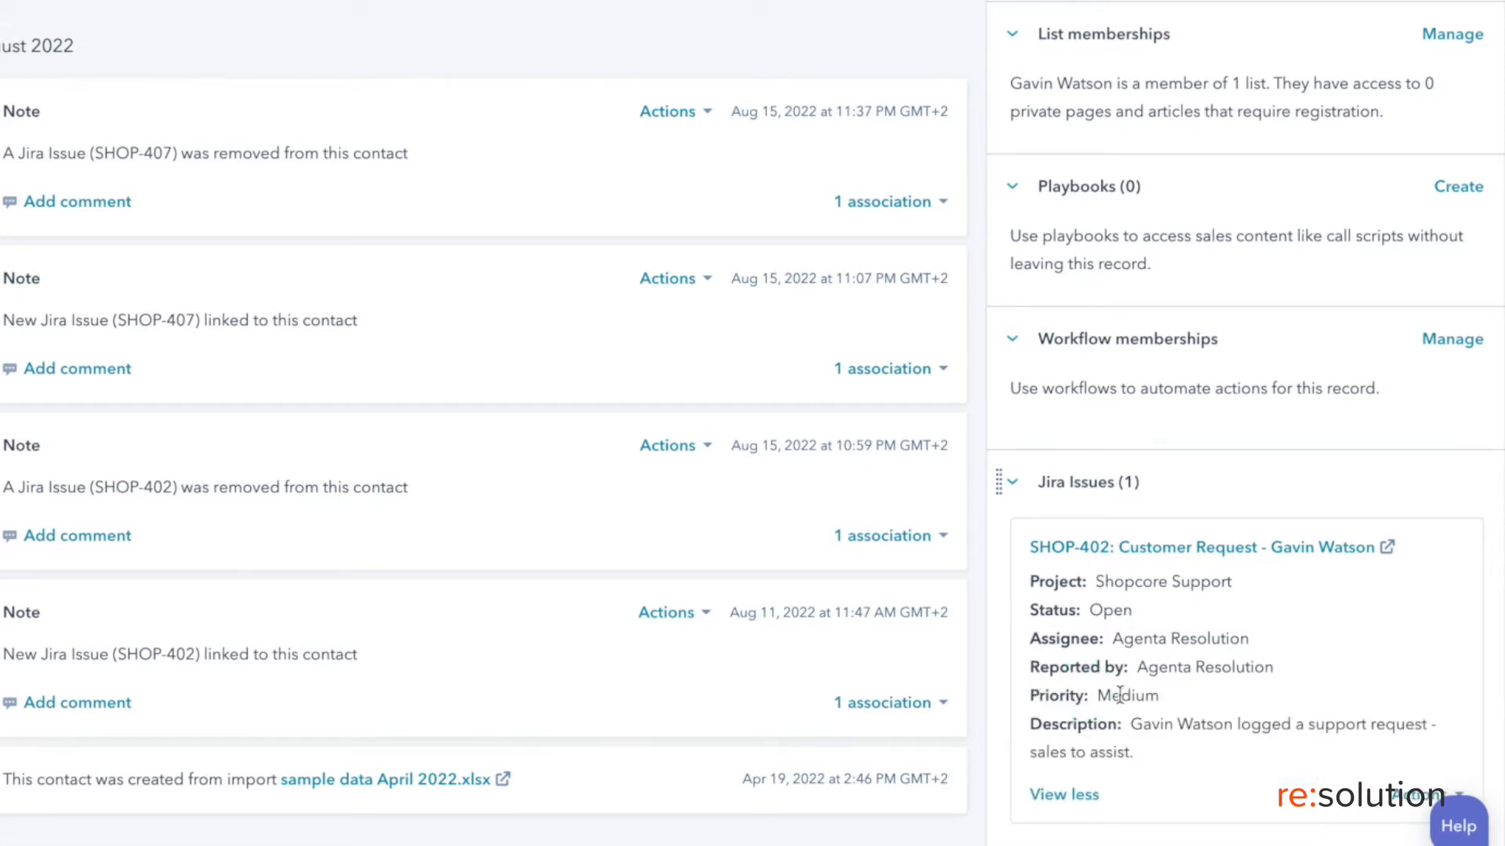
pyautogui.moveTo(1076, 717)
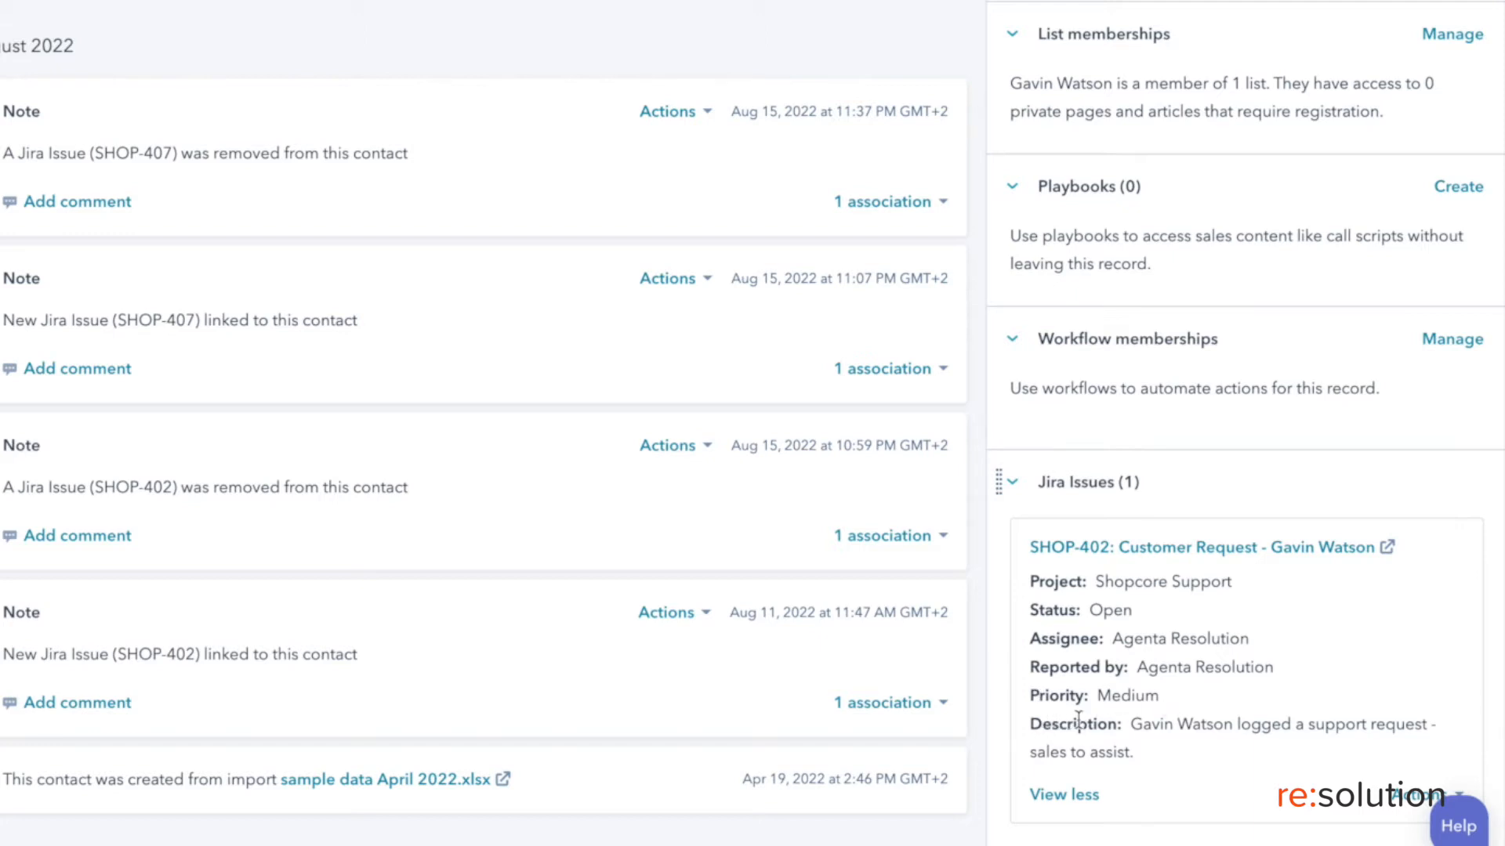
pyautogui.scroll(-3)
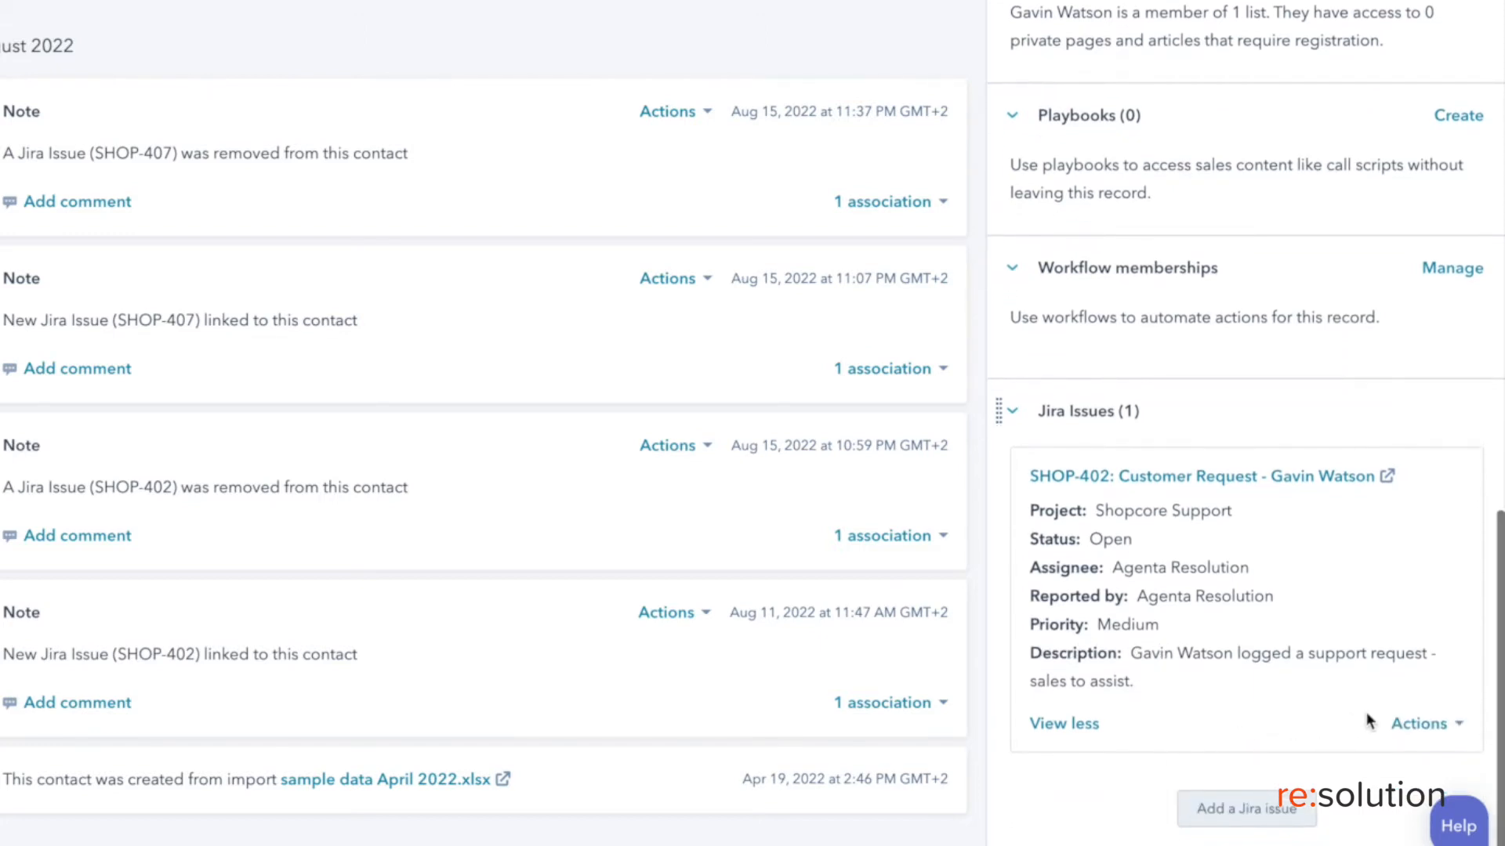
pyautogui.moveTo(1419, 723)
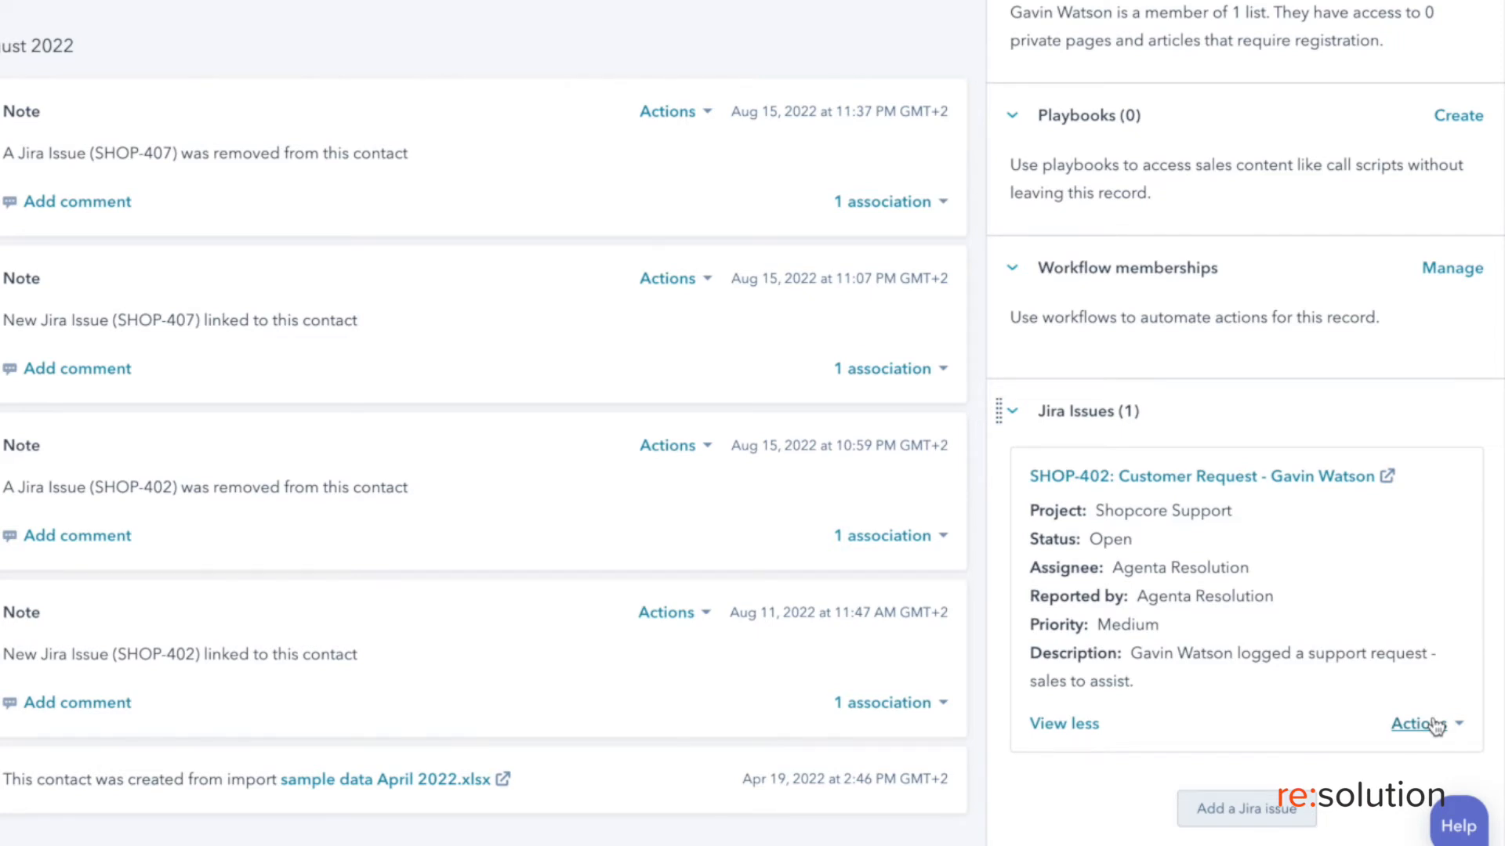
pyautogui.click(1423, 723)
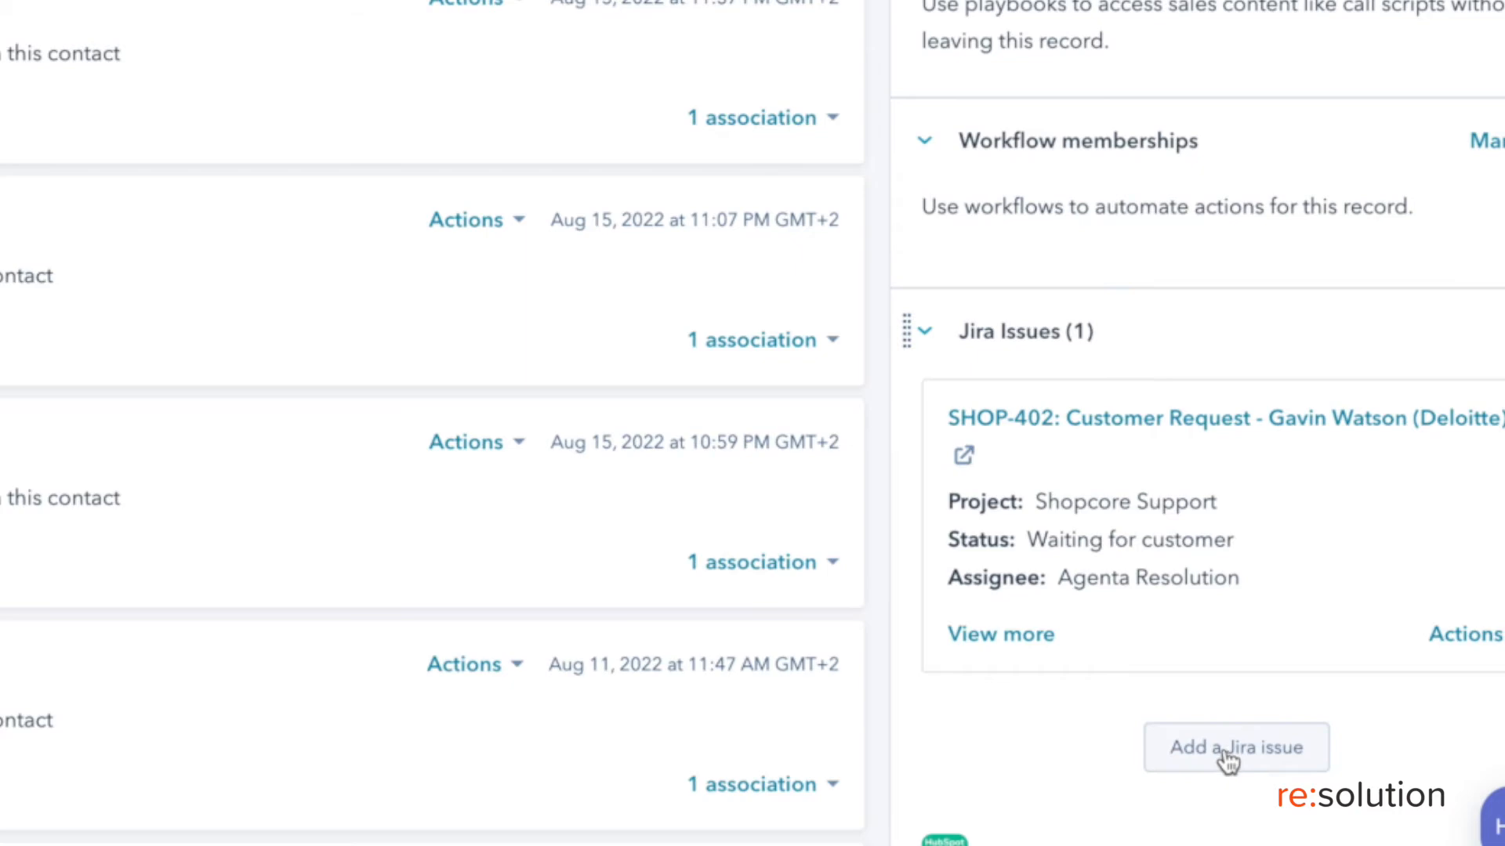
pyautogui.click(1235, 747)
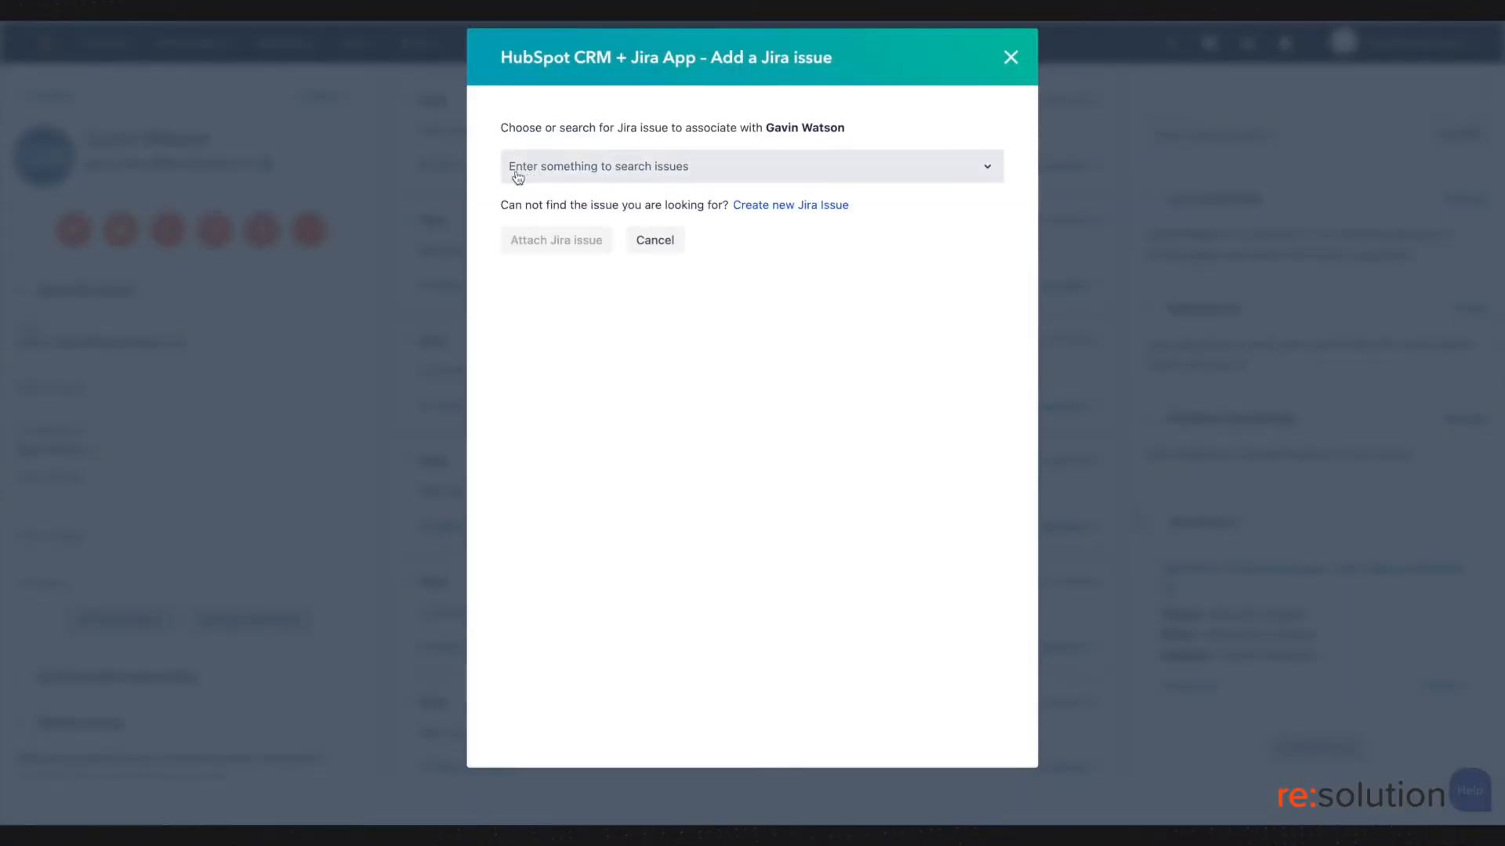
pyautogui.moveTo(676, 178)
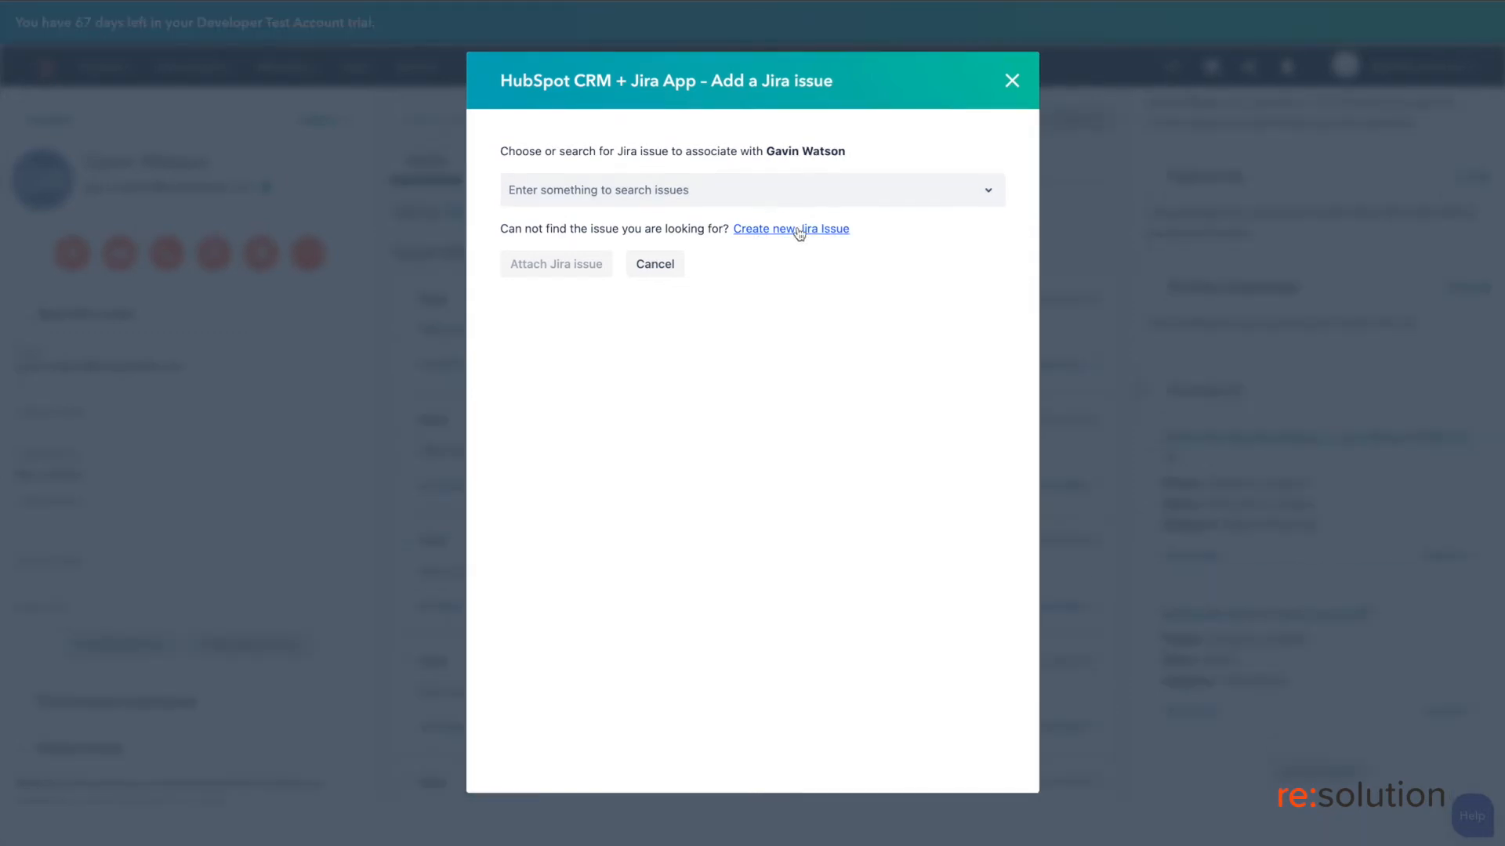
pyautogui.click(790, 228)
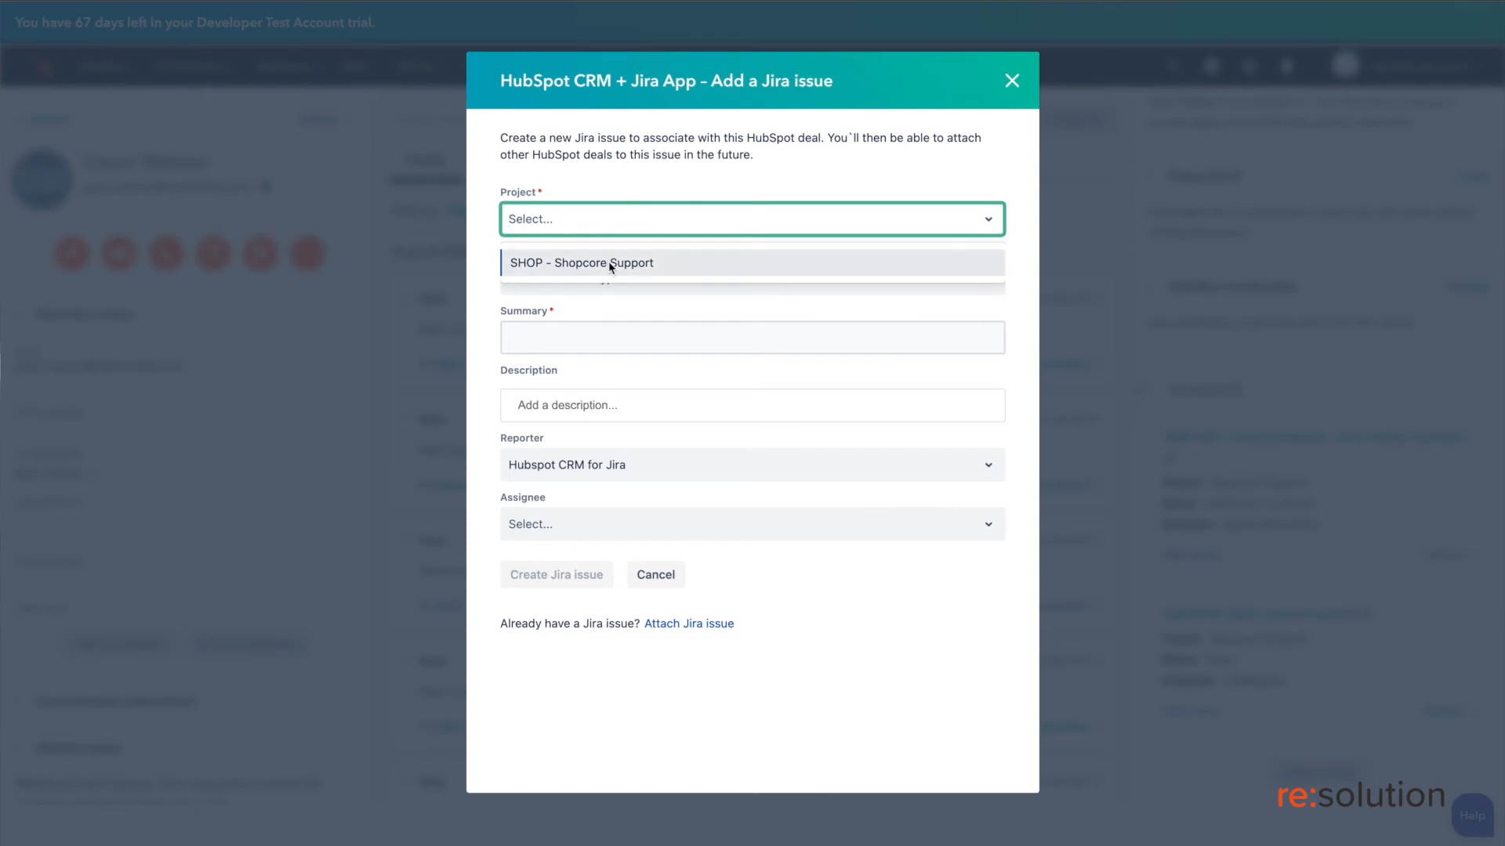
# Set the project to SHOP - Shopcore Support and the issue type to Support
pyautogui.click(581, 262)
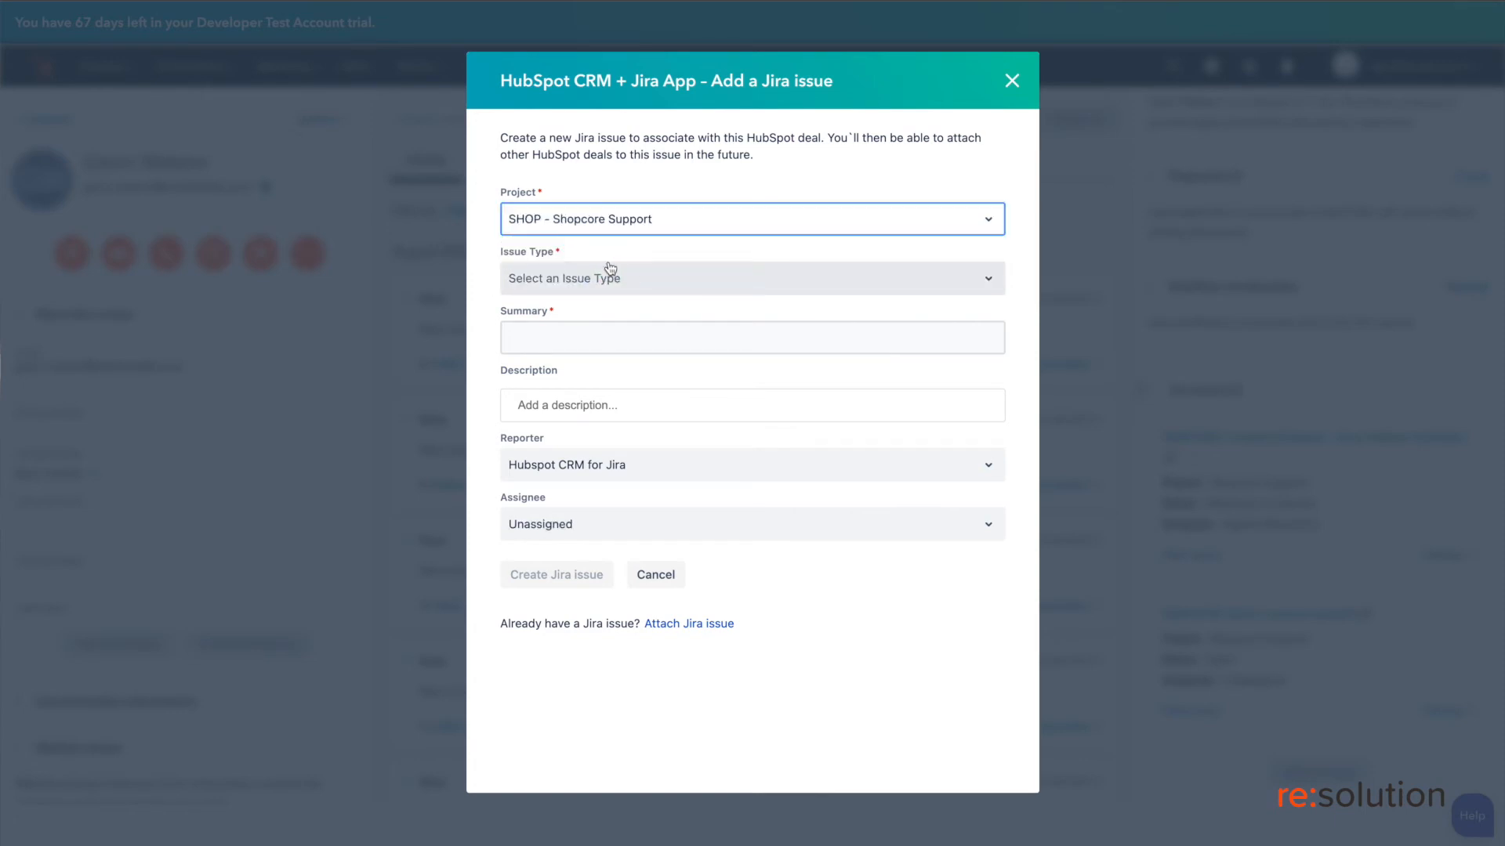
pyautogui.click(752, 278)
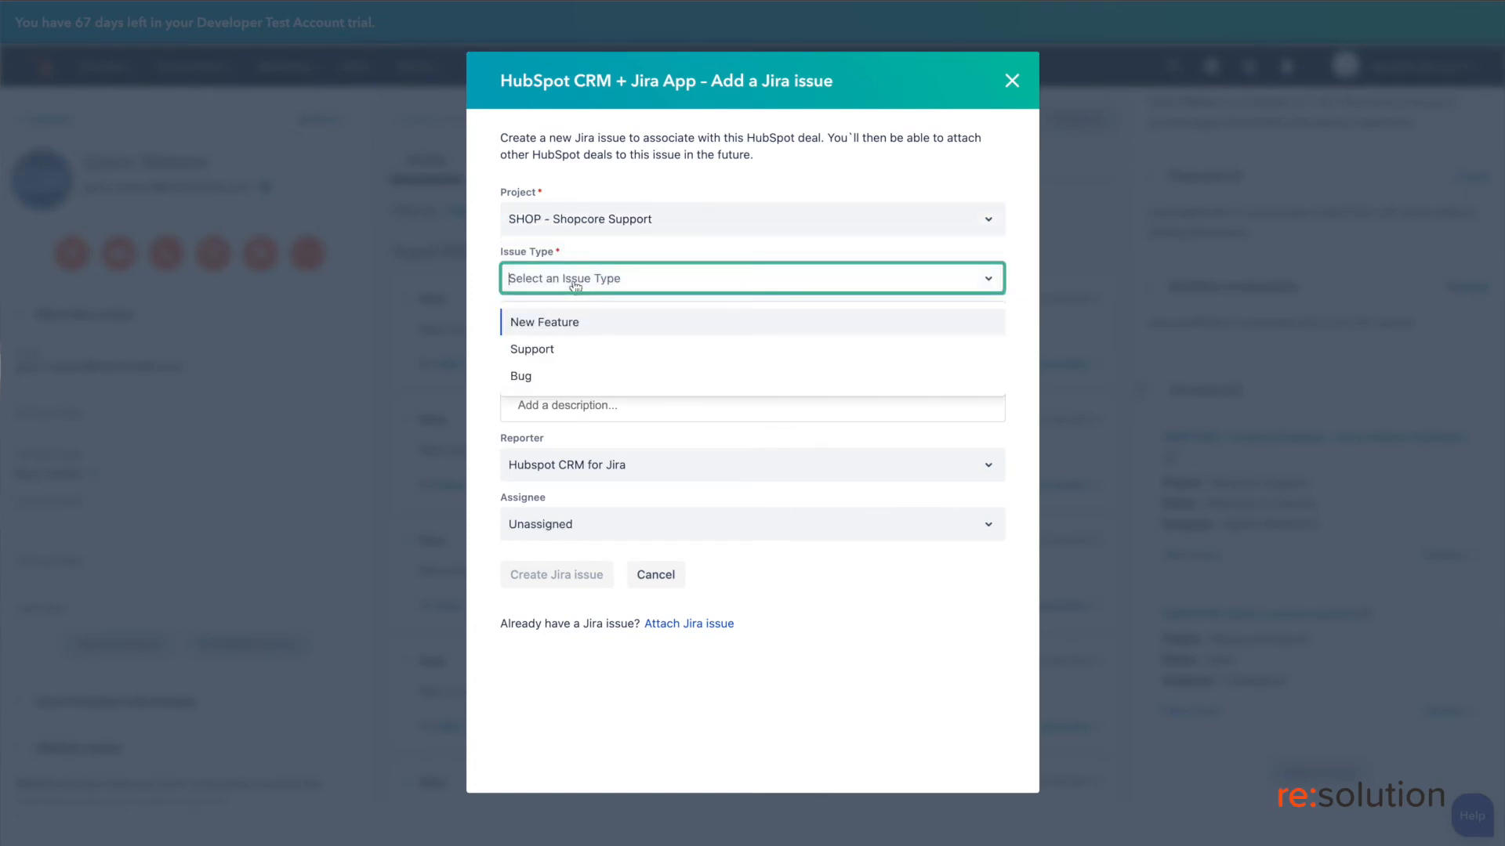
pyautogui.click(531, 347)
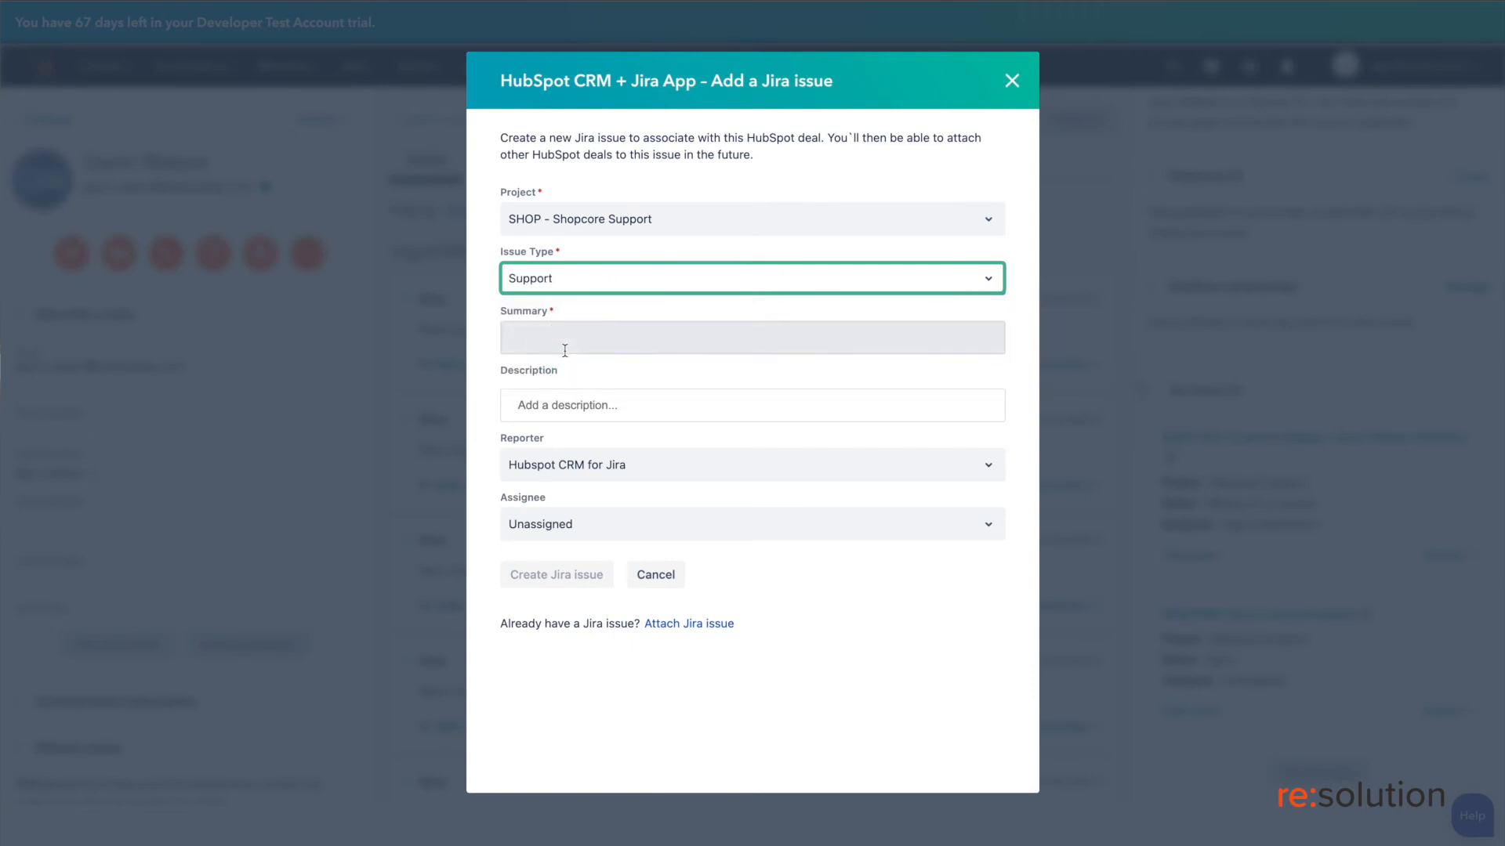
pyautogui.write('Gavin')
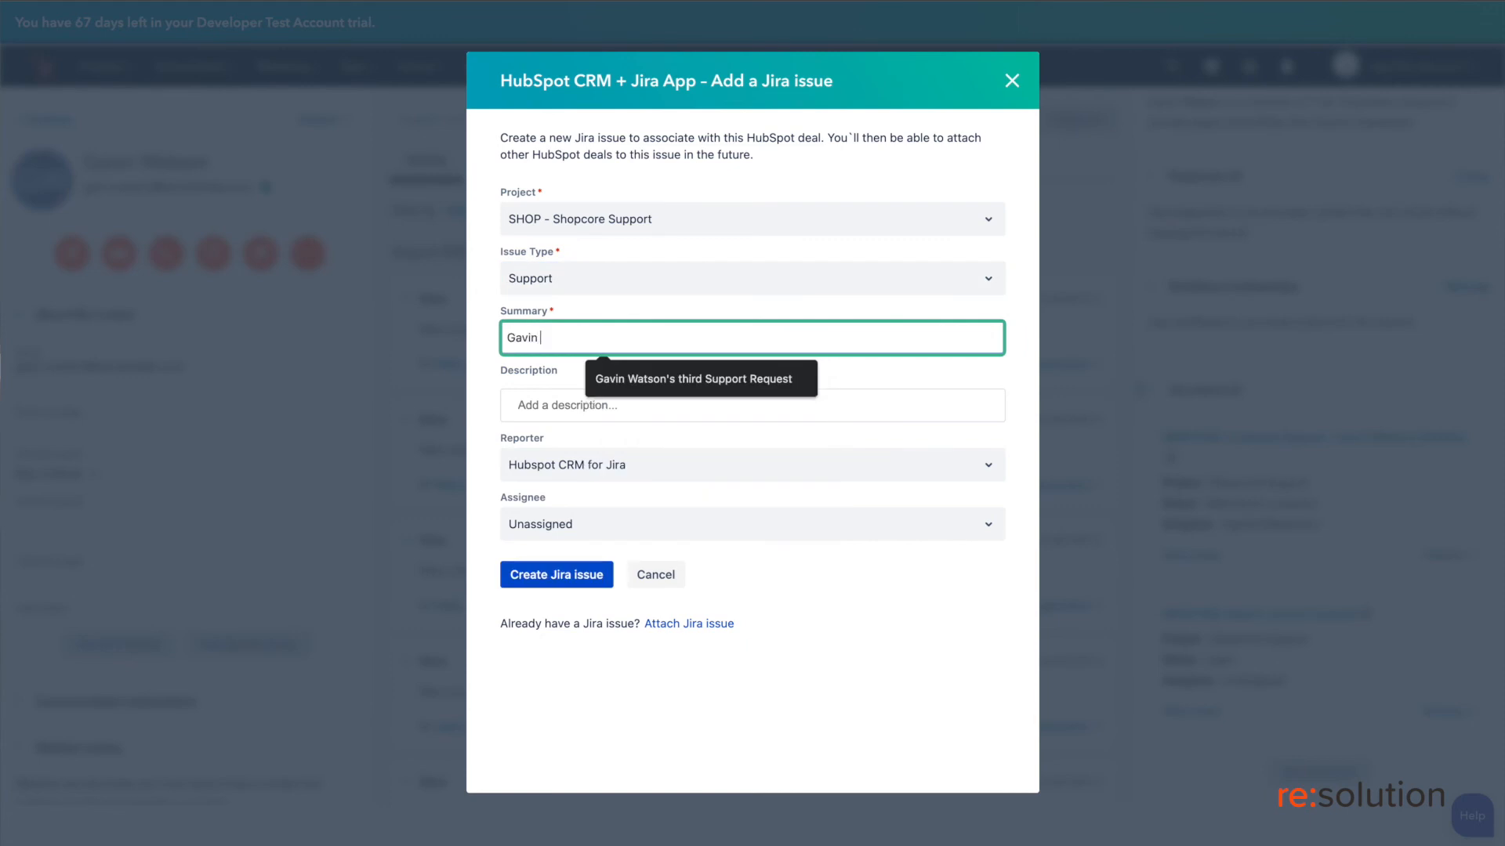
pyautogui.write("Watson's Third Support Request")
pyautogui.click(752, 404)
pyautogui.write('Please')
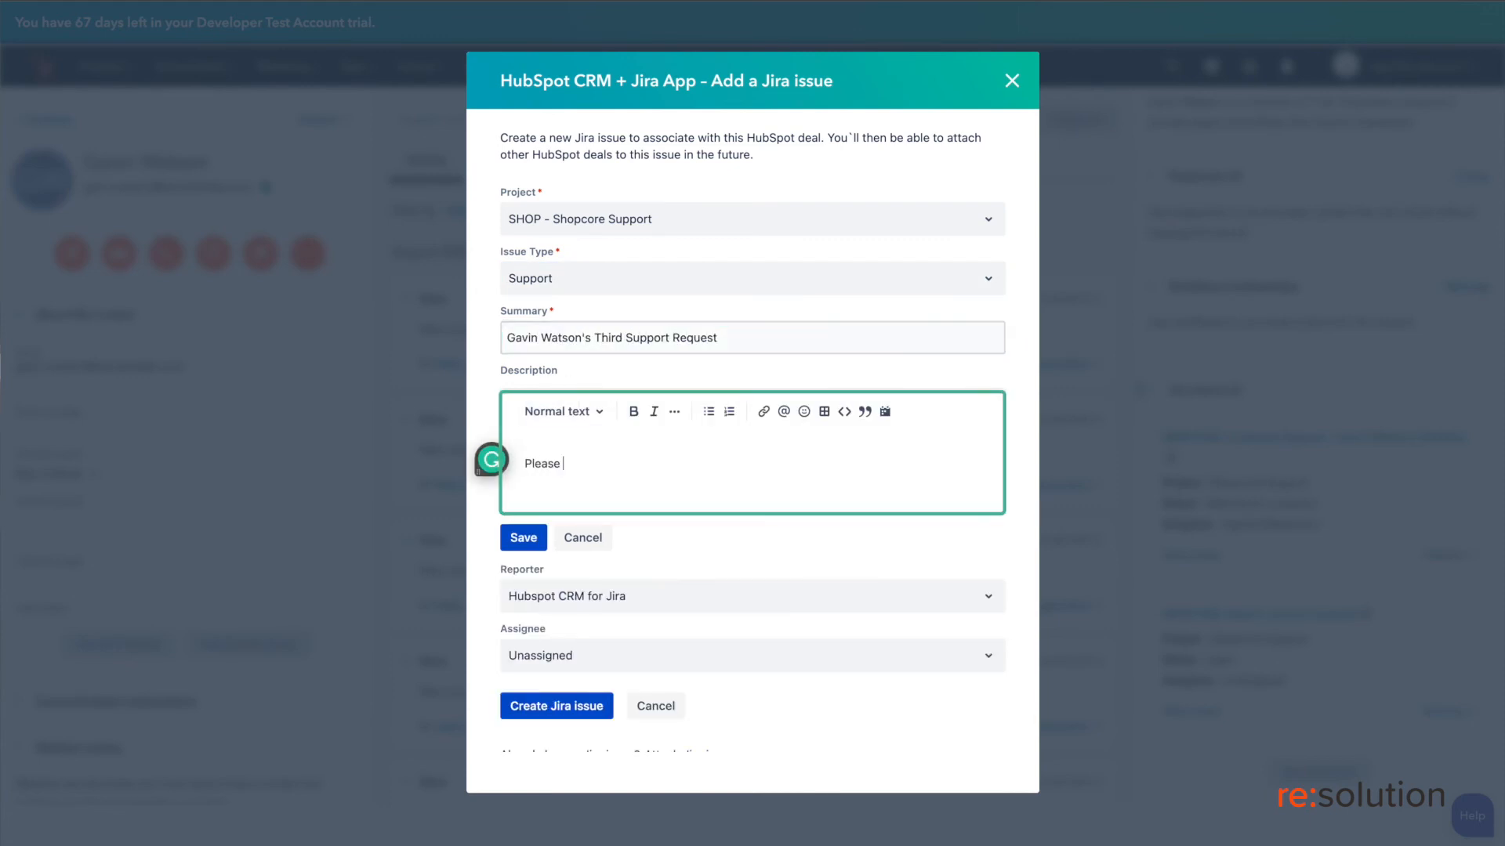
pyautogui.write('contact Gavin Watson ASA')
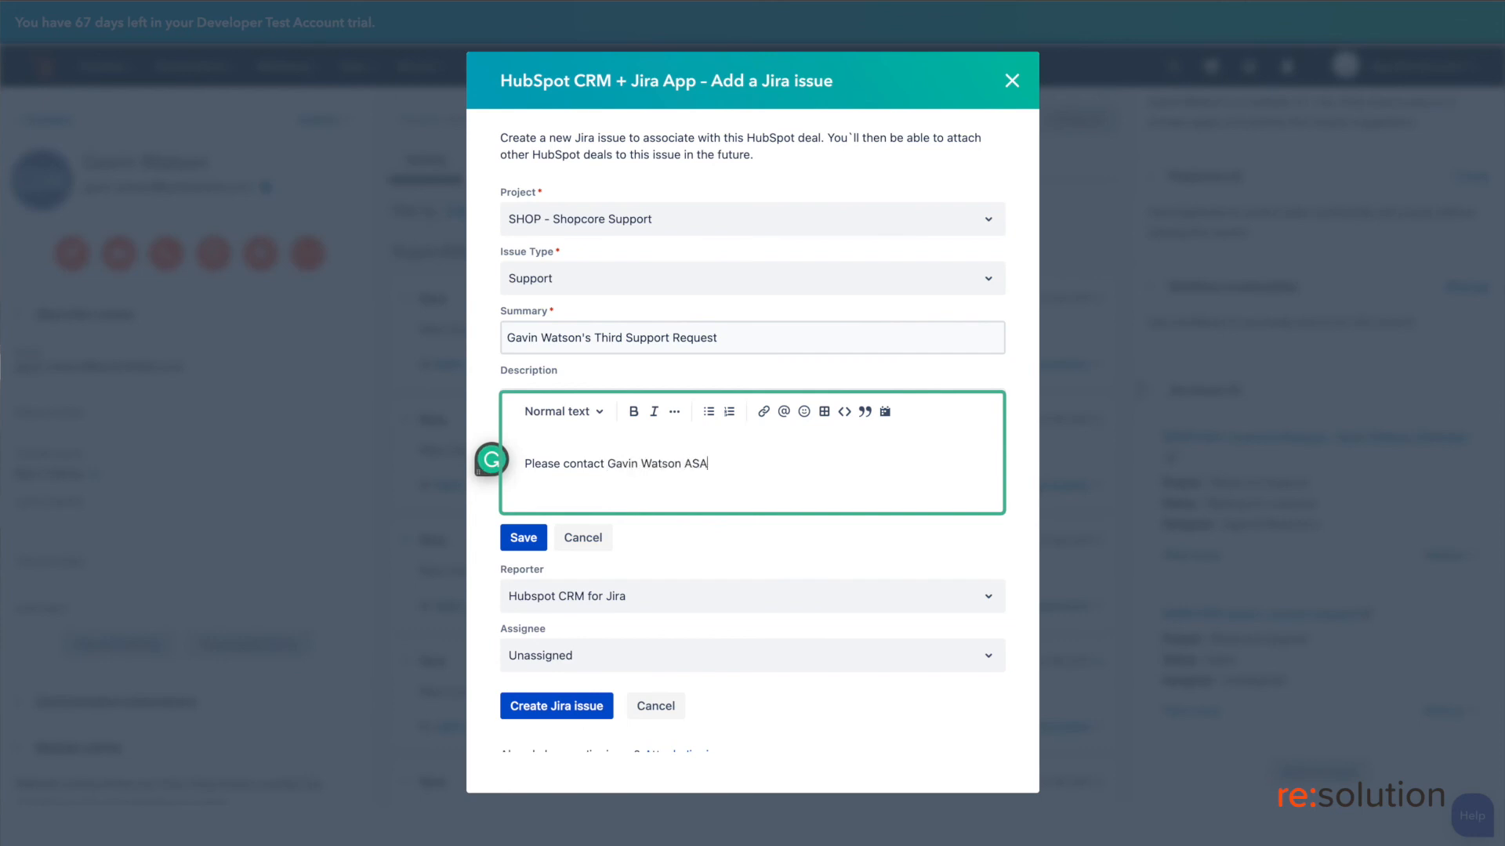
pyautogui.click(523, 538)
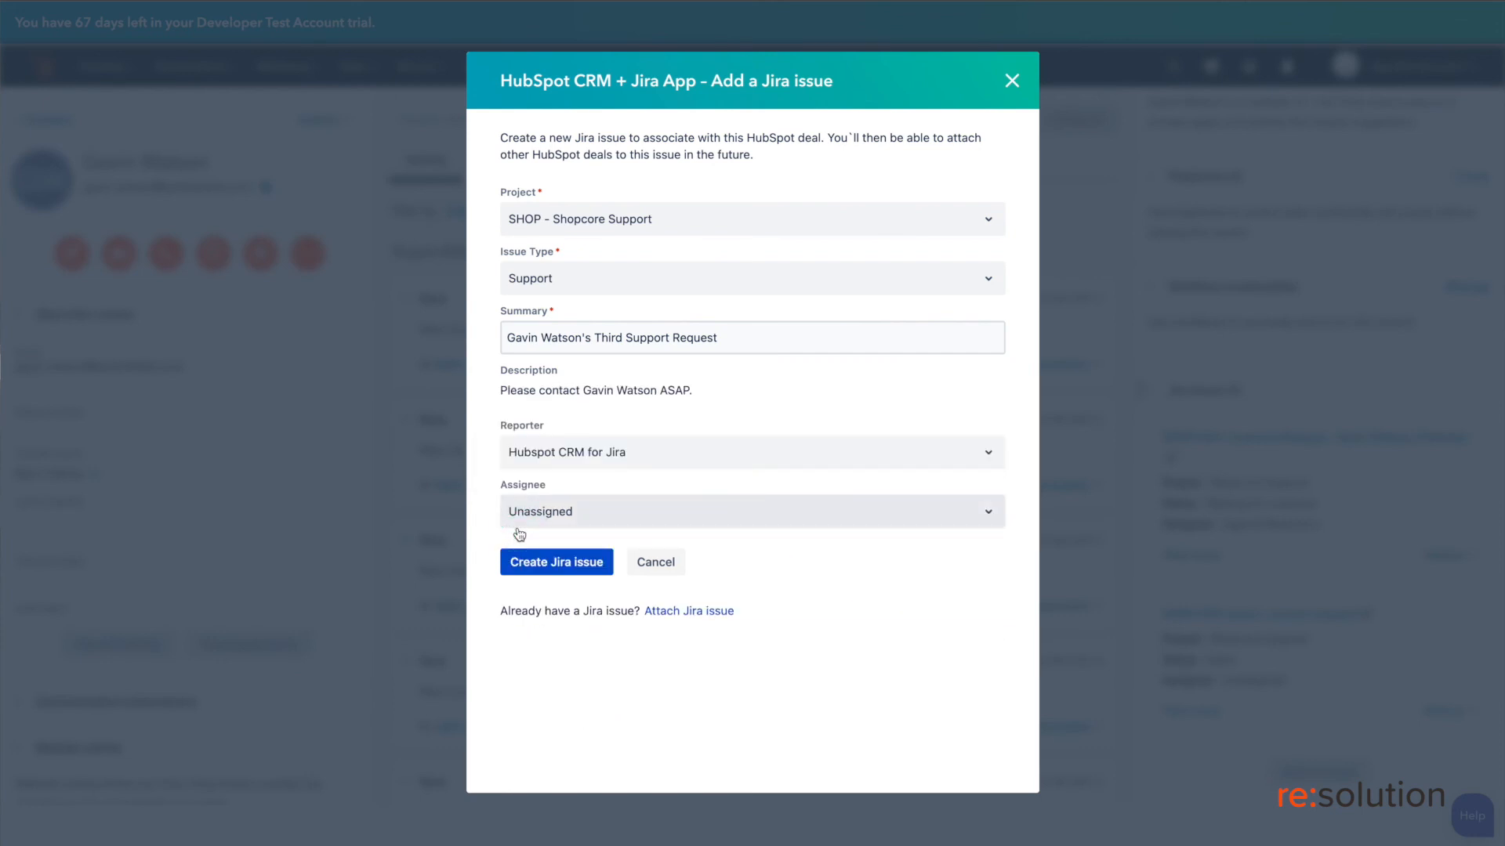
# Assign the issue to Agenta Resolution and submit it to create the Jira issue
pyautogui.click(751, 510)
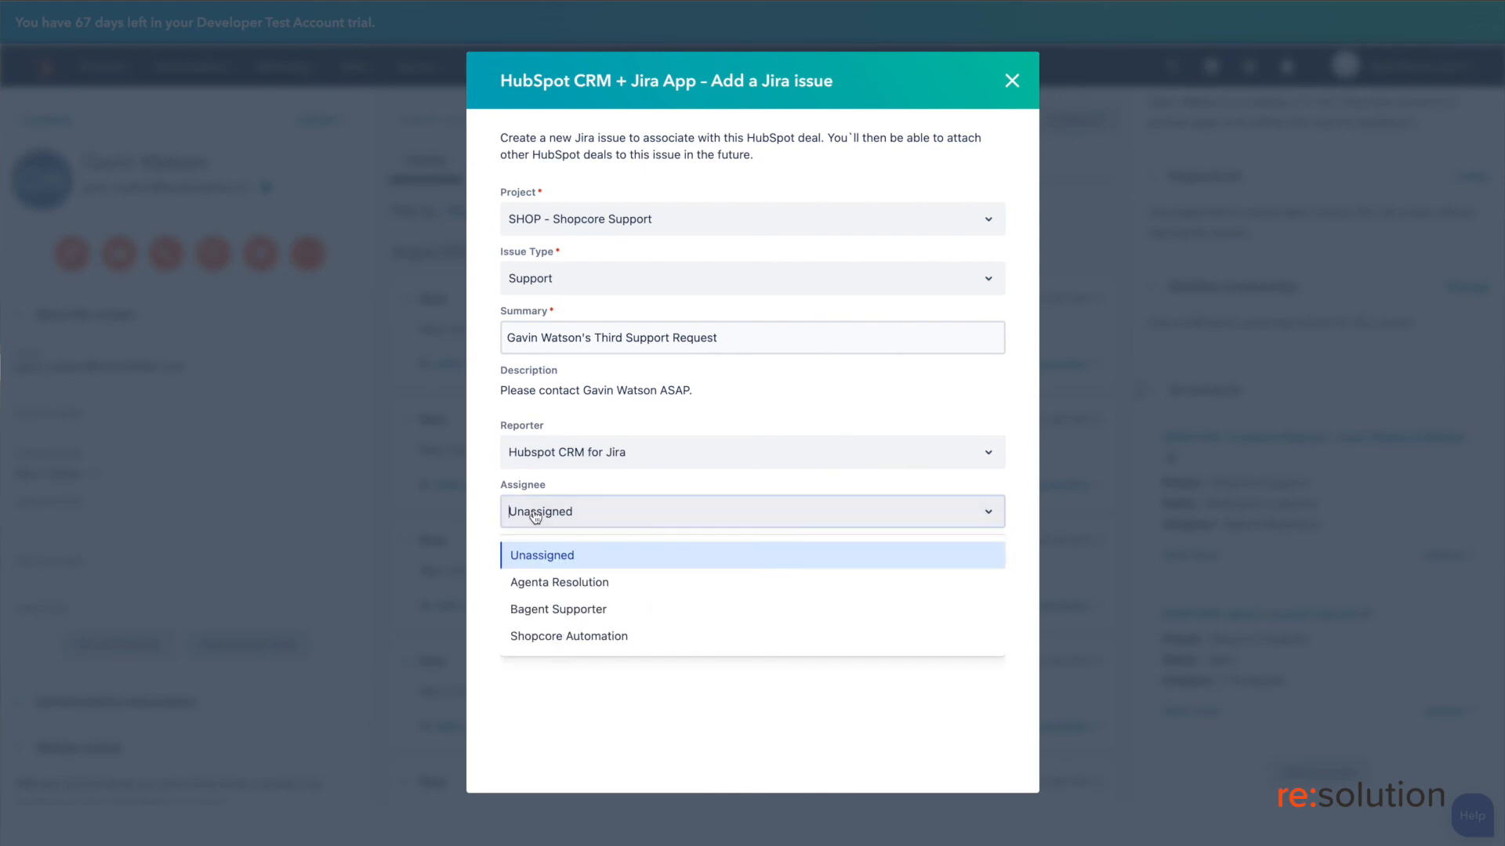
pyautogui.click(559, 581)
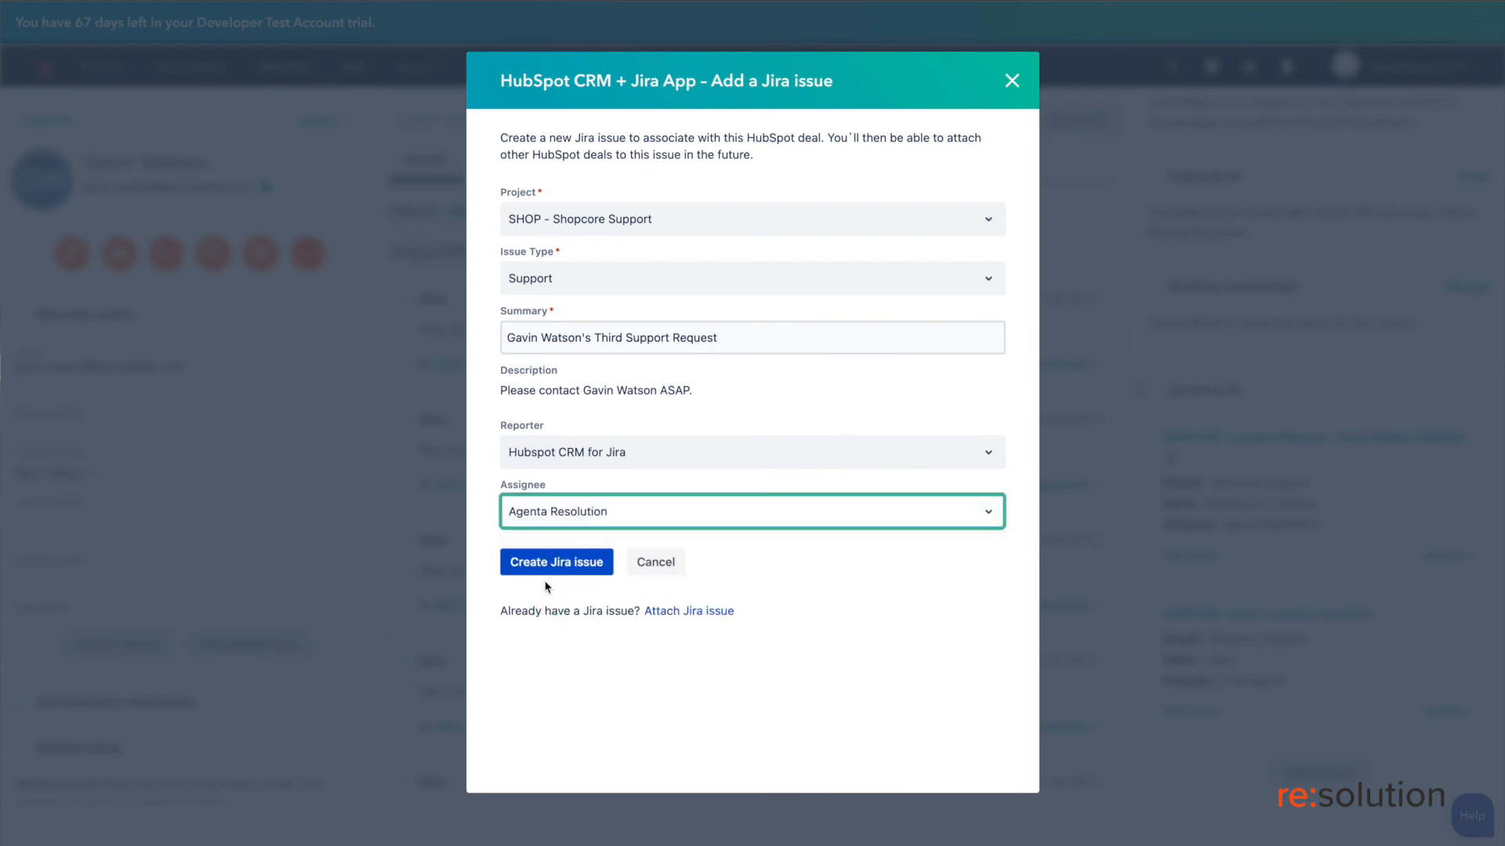
pyautogui.click(554, 561)
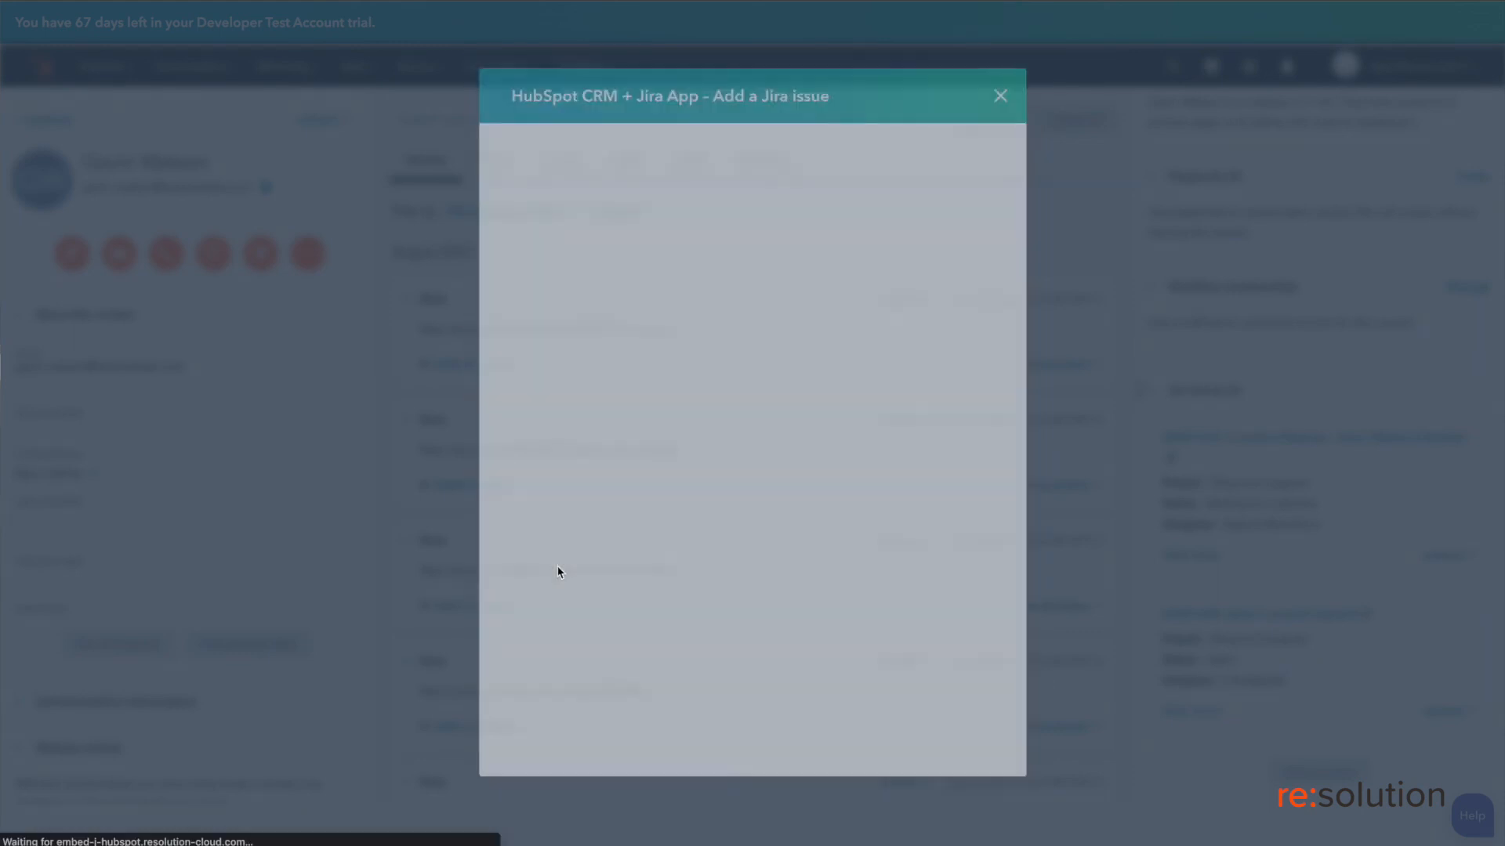